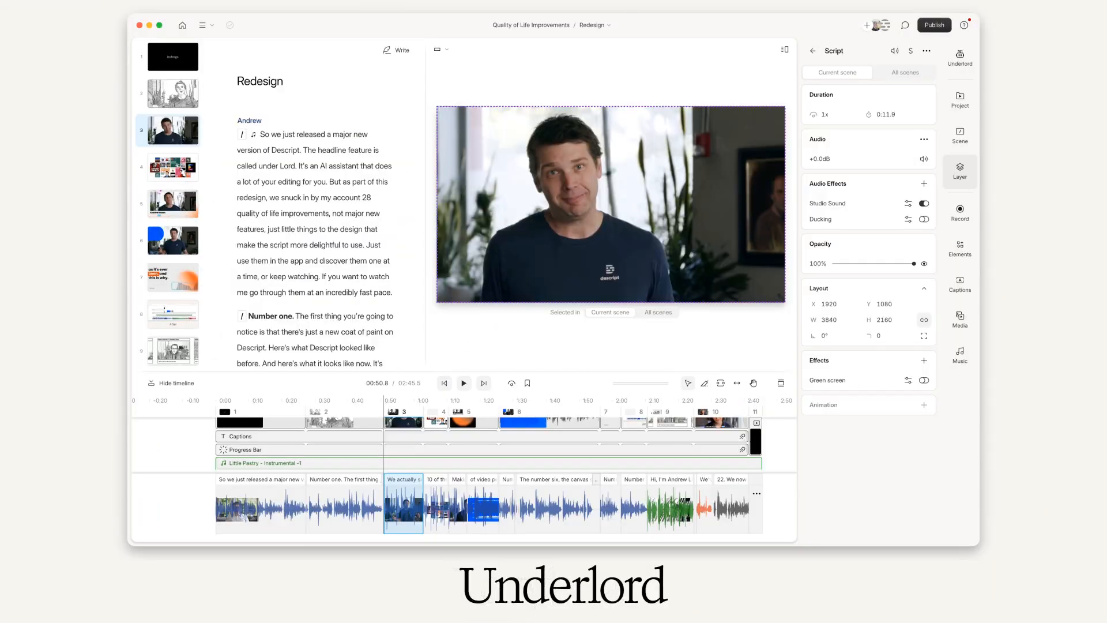
# - Open the New Sidebar composition and tour the Record, Elements and Captions sidebar panels
pyautogui.click(484, 25)
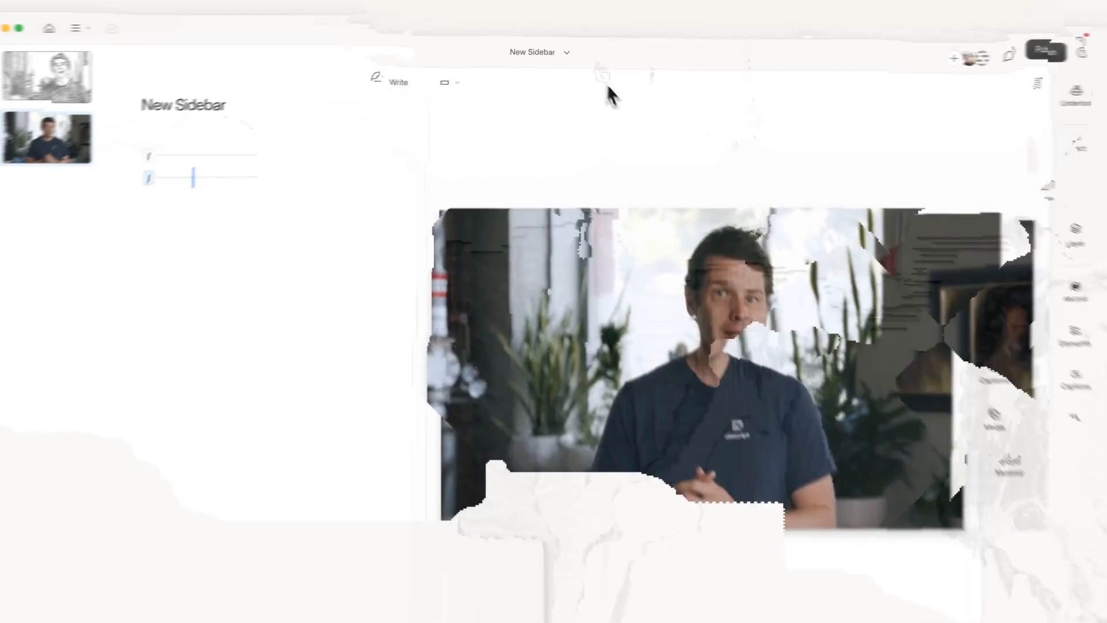
pyautogui.click(1006, 236)
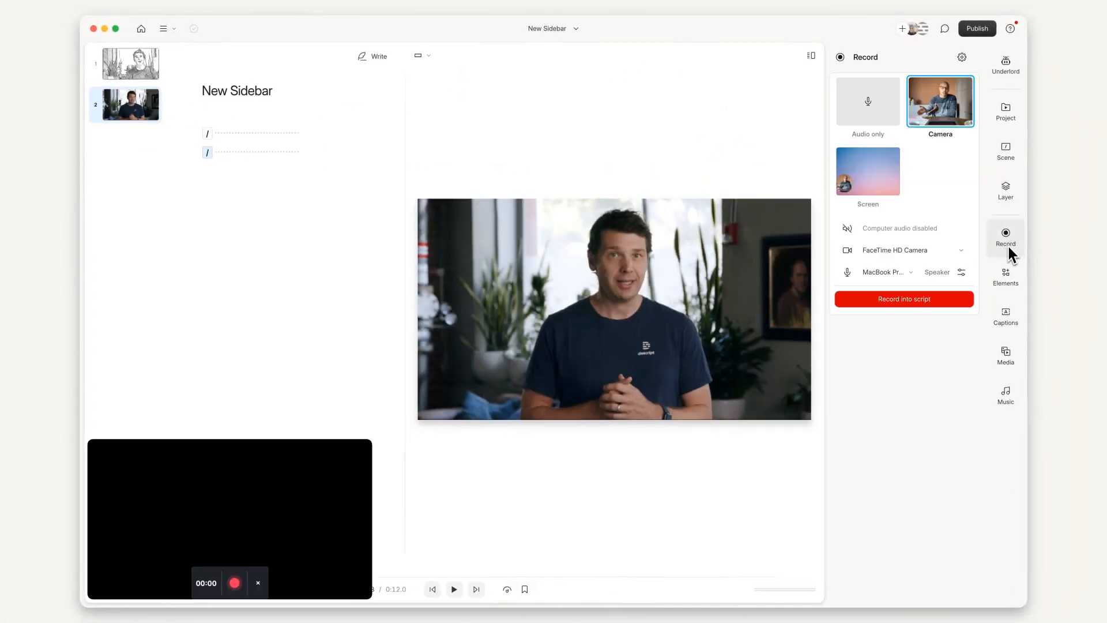
pyautogui.click(1006, 276)
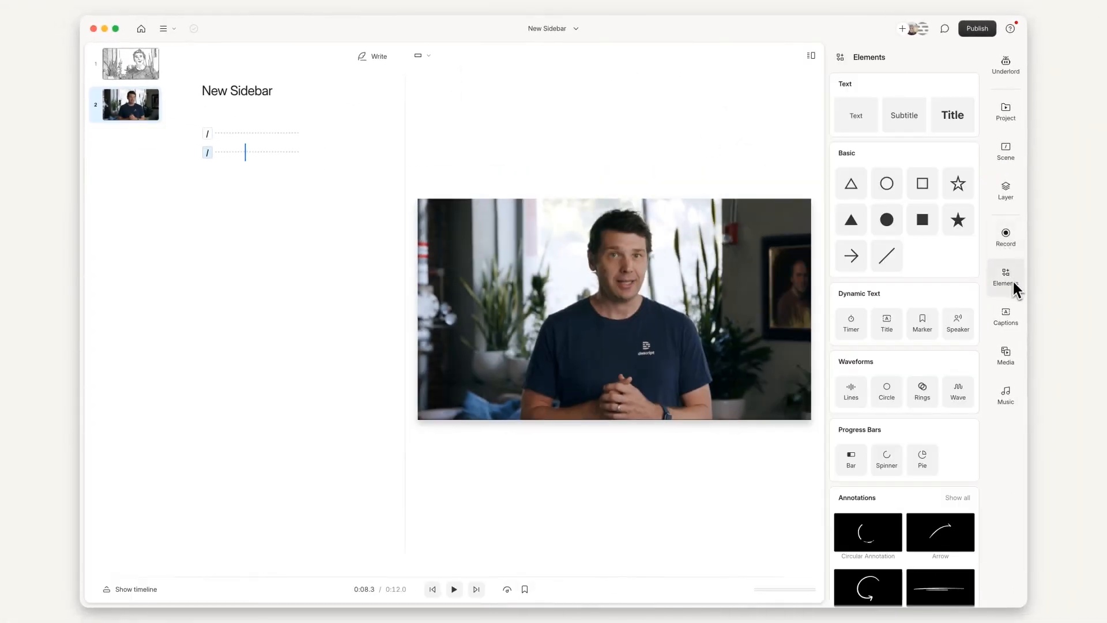
pyautogui.click(1004, 317)
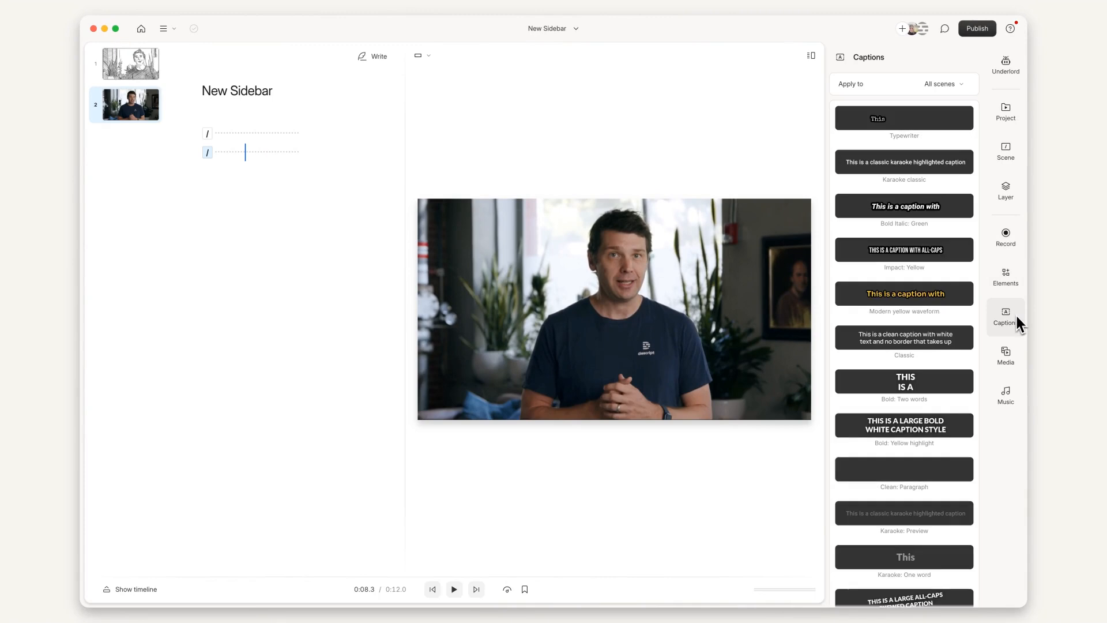
pyautogui.click(1006, 356)
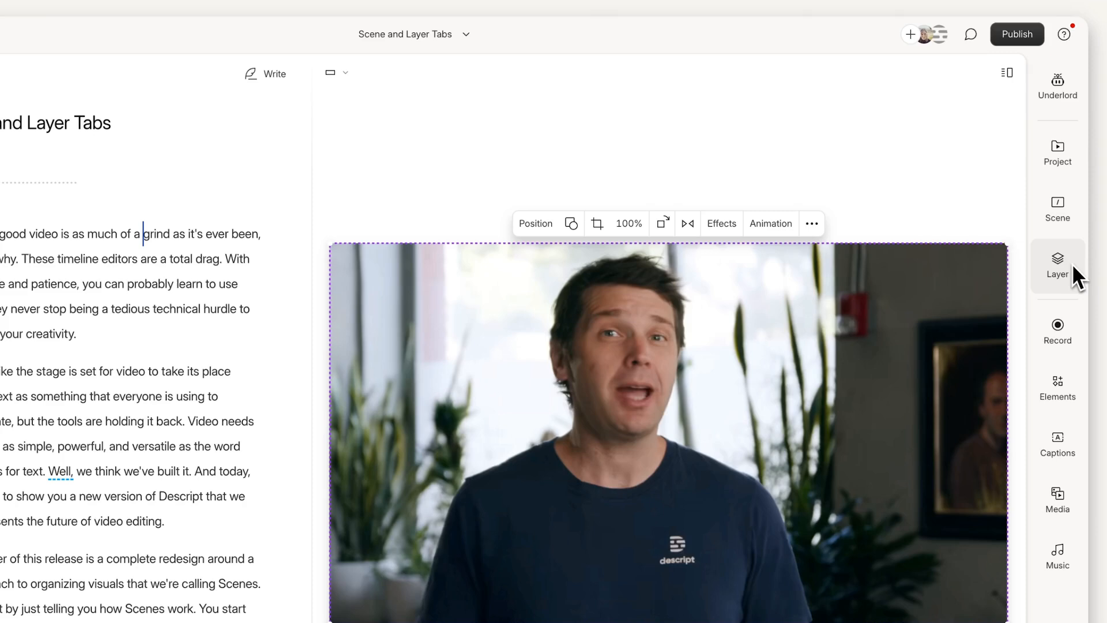
# - Browse the Presentation: Professional Pitch templates from the current scene's template picker
pyautogui.click(1057, 208)
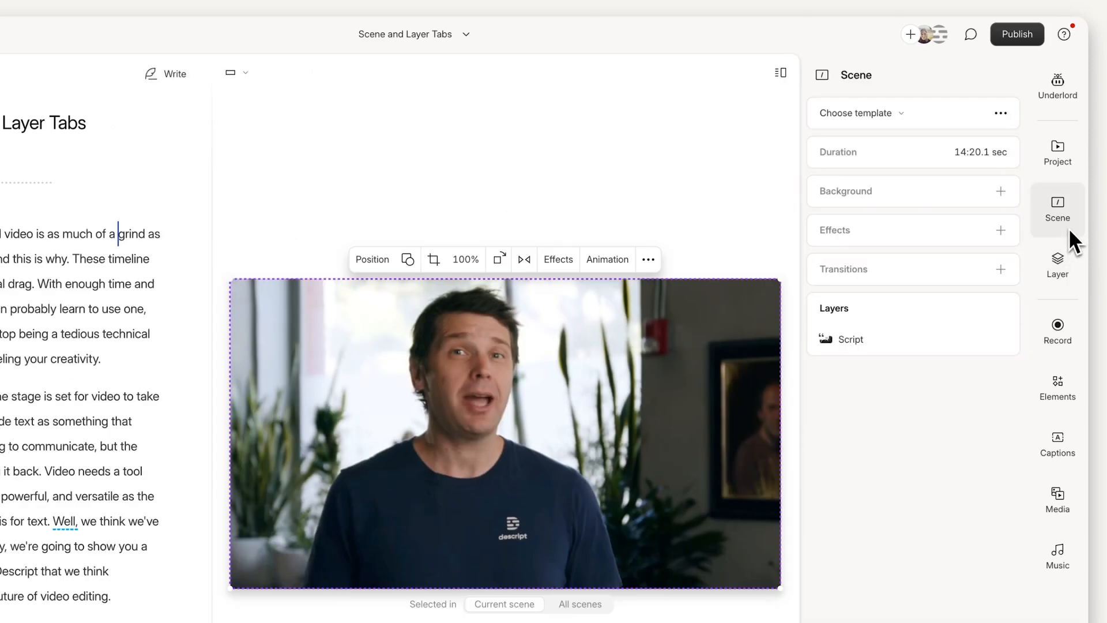
pyautogui.click(857, 113)
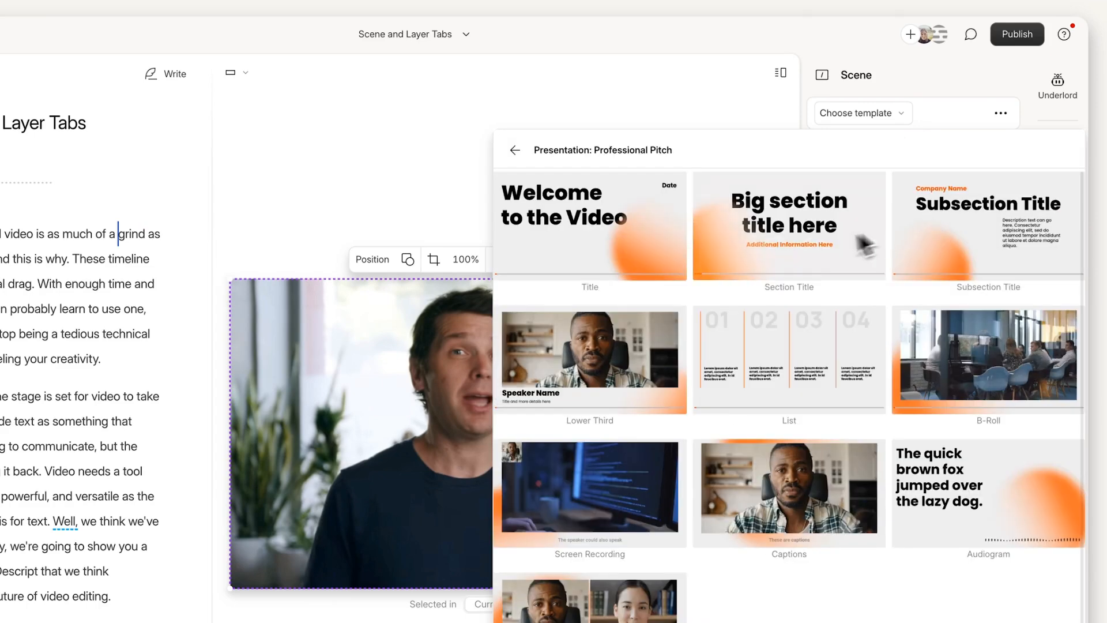
pyautogui.click(515, 150)
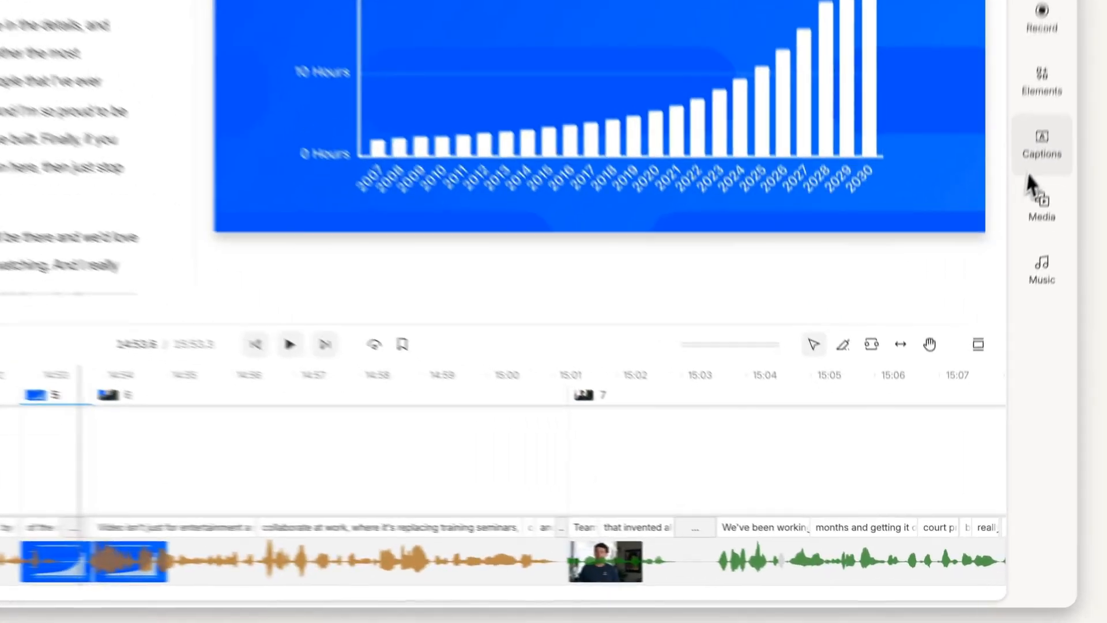
# - Show the Captions panel and apply a karaoke-highlight caption style
pyautogui.click(1041, 144)
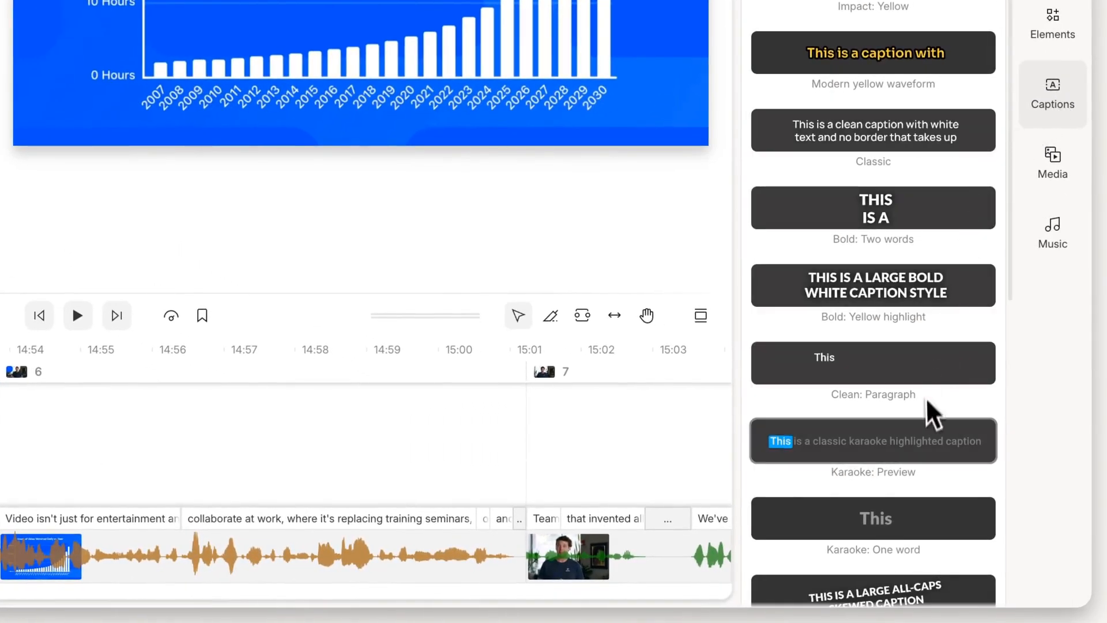
pyautogui.click(872, 441)
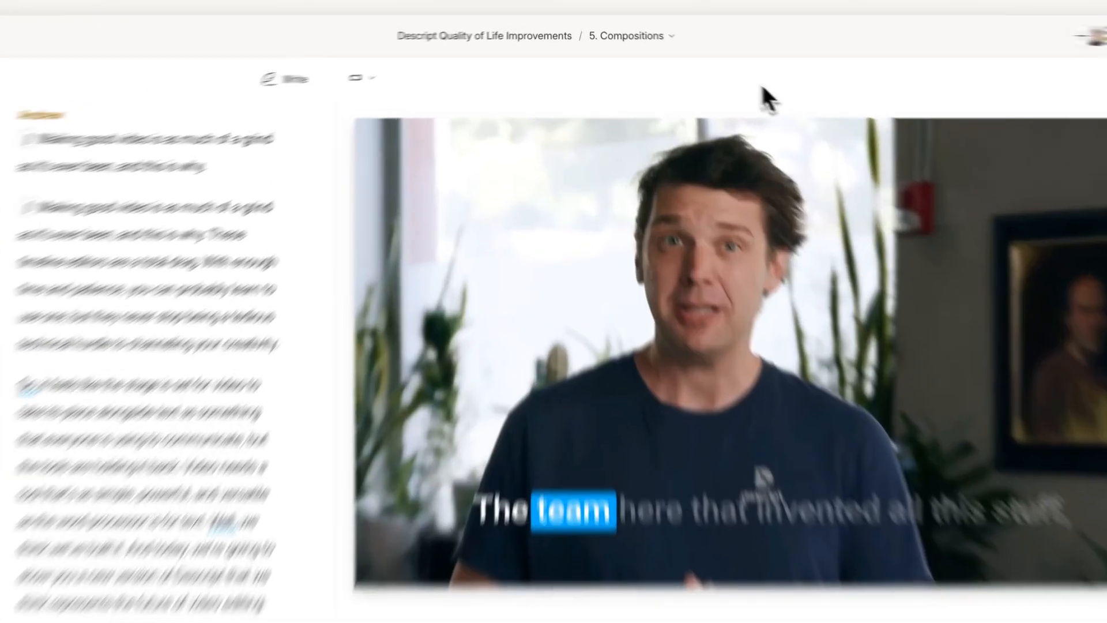
# - Try the Redesign composition, then open 3. Scene and Layer Tabs
pyautogui.click(626, 35)
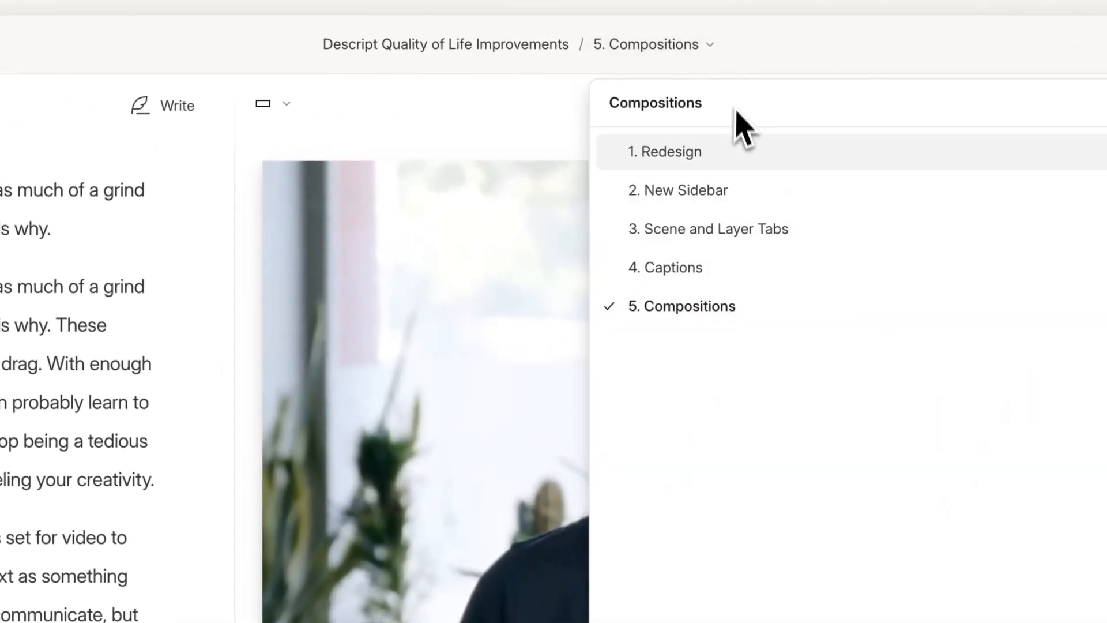
pyautogui.click(664, 151)
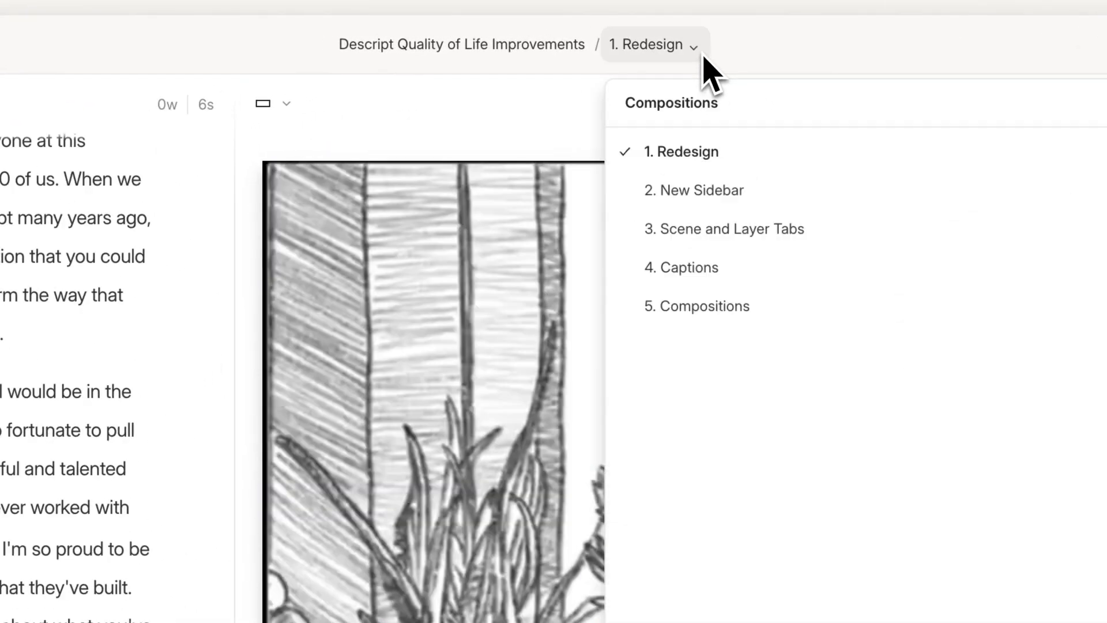
pyautogui.click(705, 306)
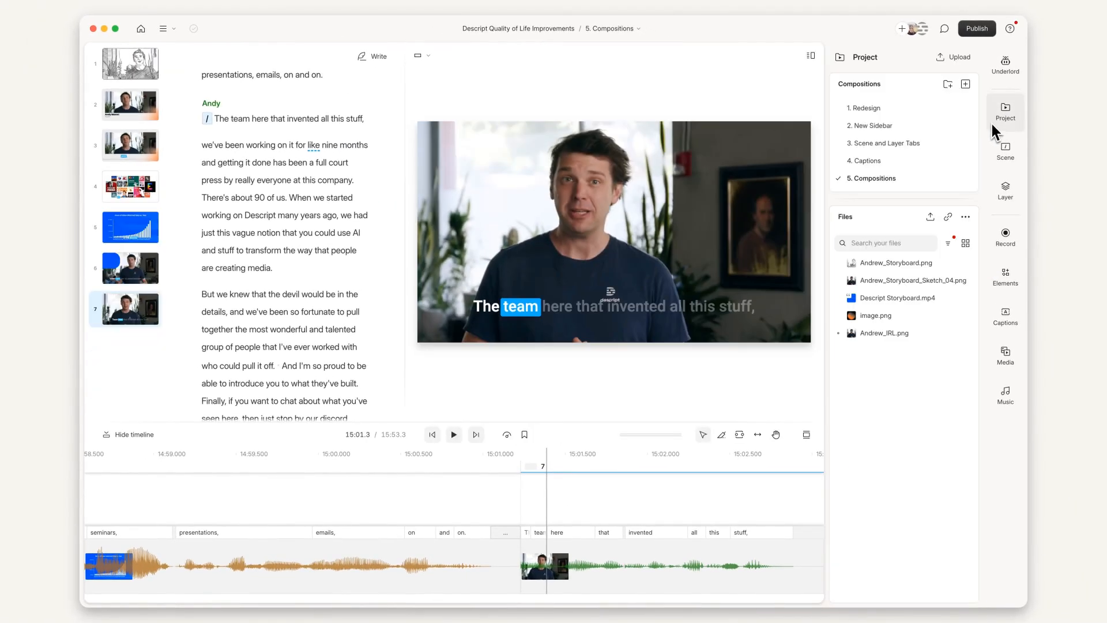
pyautogui.click(882, 143)
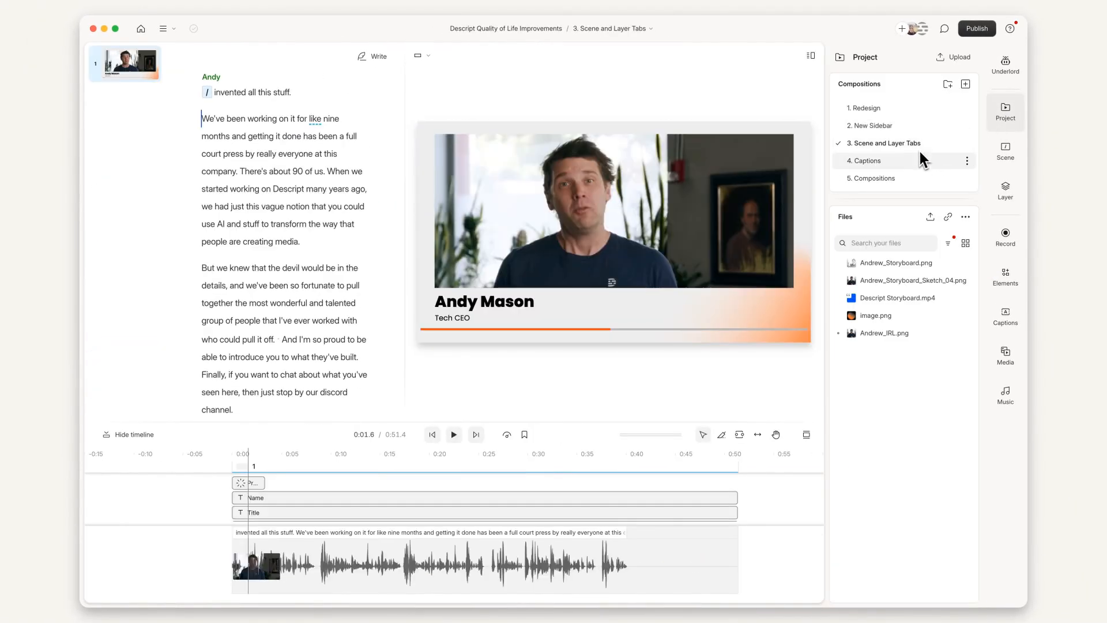
pyautogui.doubleClick(607, 210)
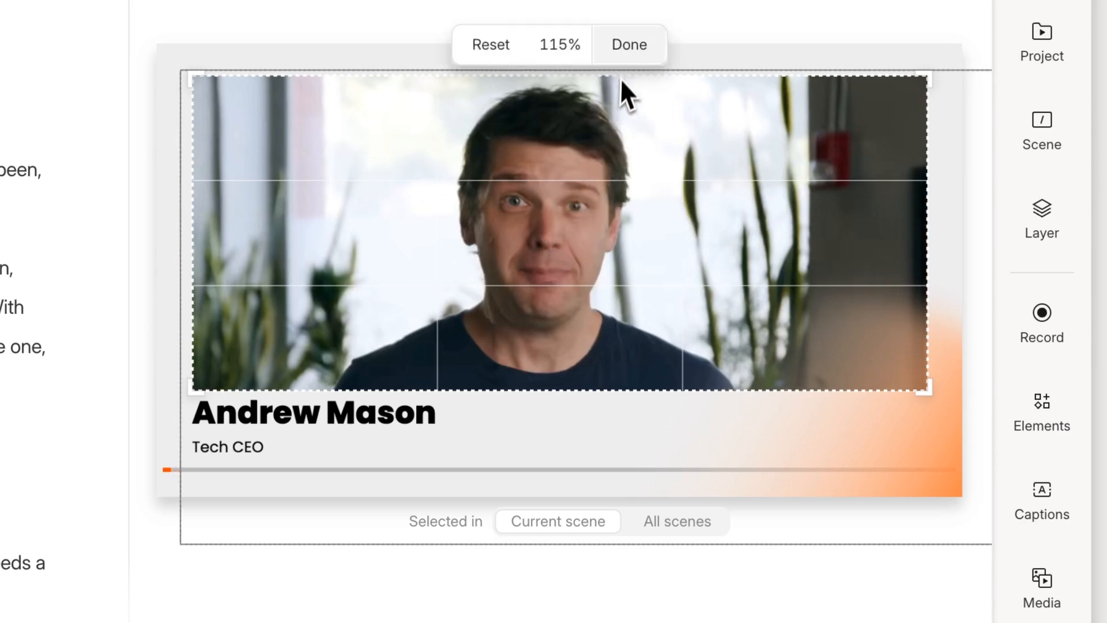
# - Finish the presenter video crop at 115% and move to the File Preview composition
pyautogui.click(628, 44)
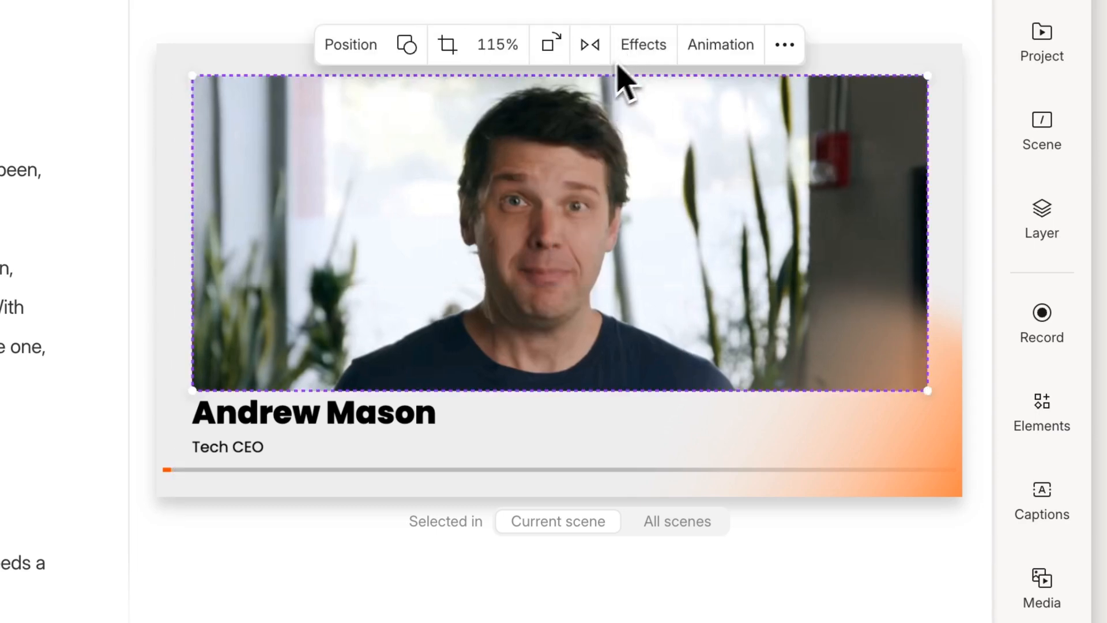
pyautogui.click(406, 44)
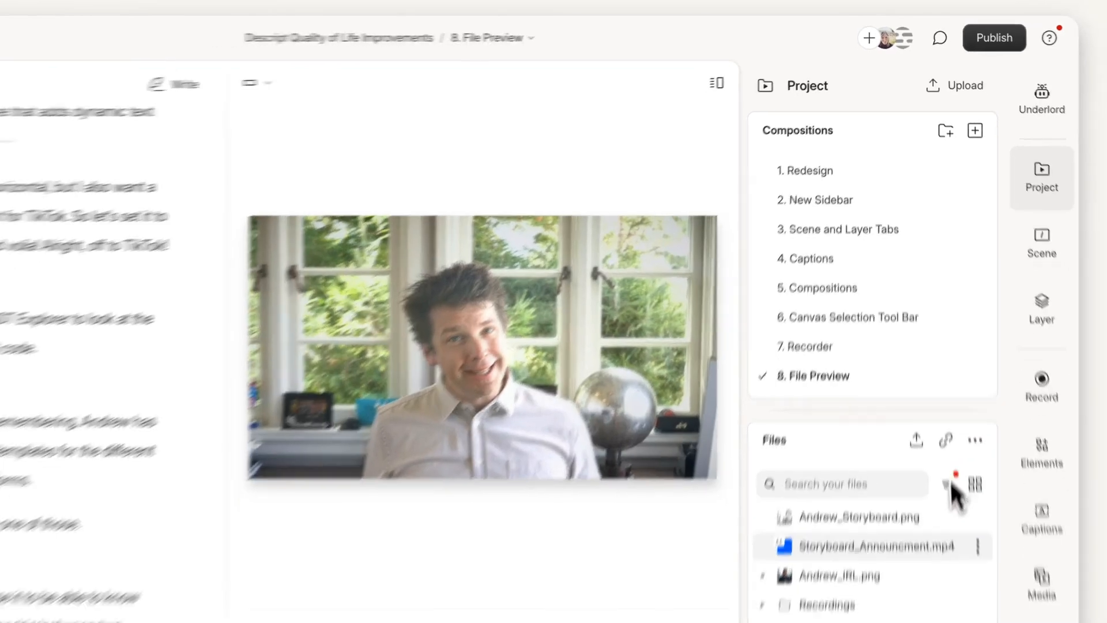
# - Preview Storyboard_Announcment.mp4 from the Files list and scrub its timeline
pyautogui.doubleClick(875, 546)
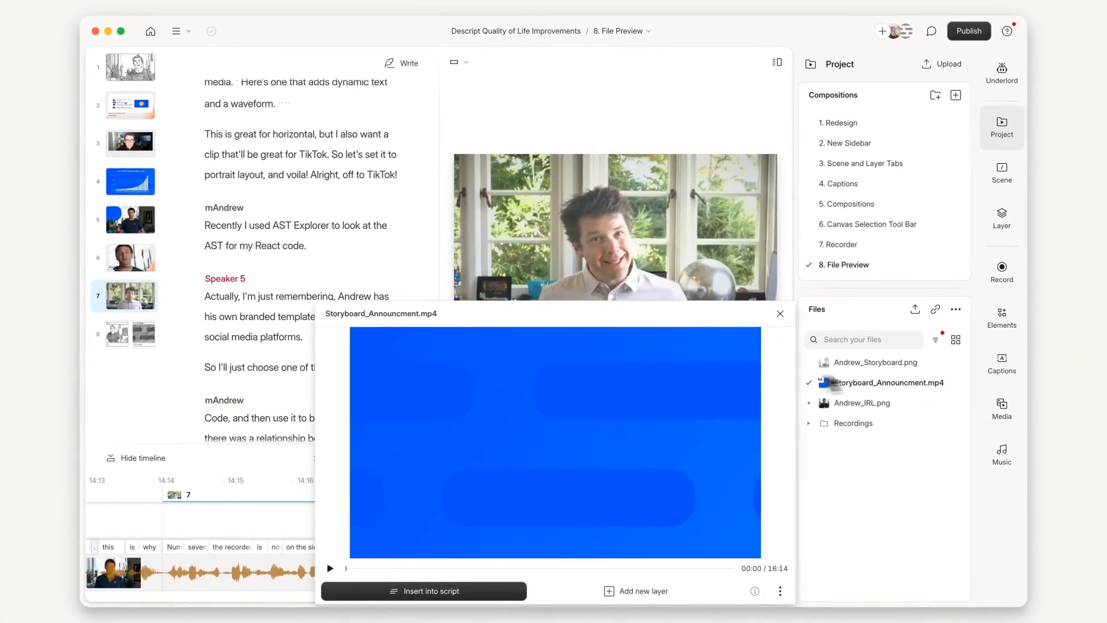
pyautogui.moveTo(346, 567); pyautogui.dragTo(360, 568)
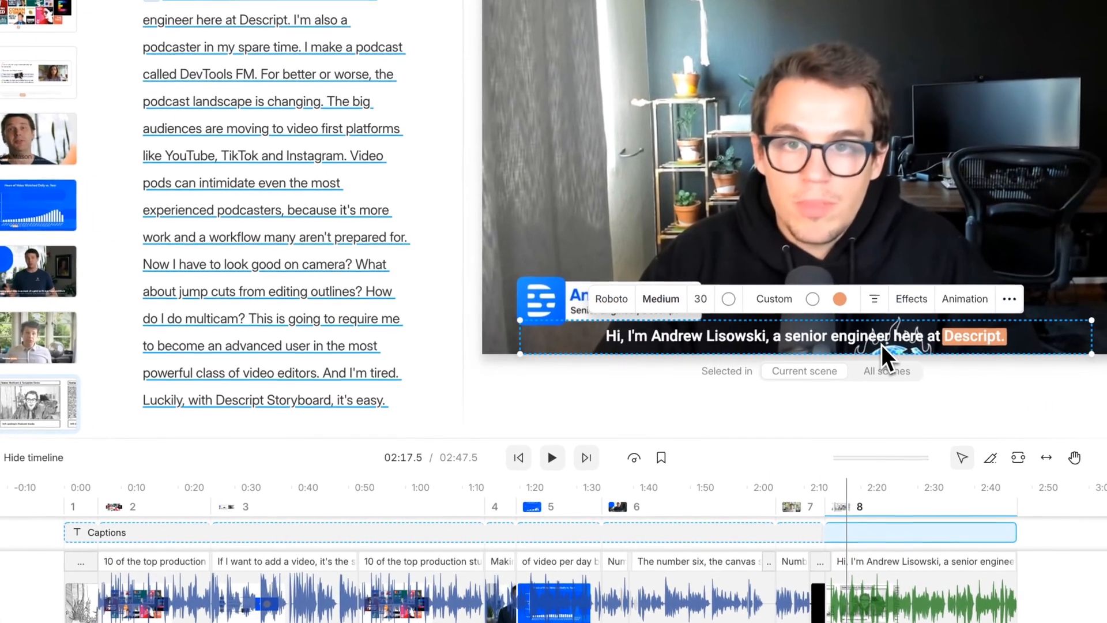
# - Select the on-canvas caption and extend the selection to All scenes
pyautogui.click(887, 371)
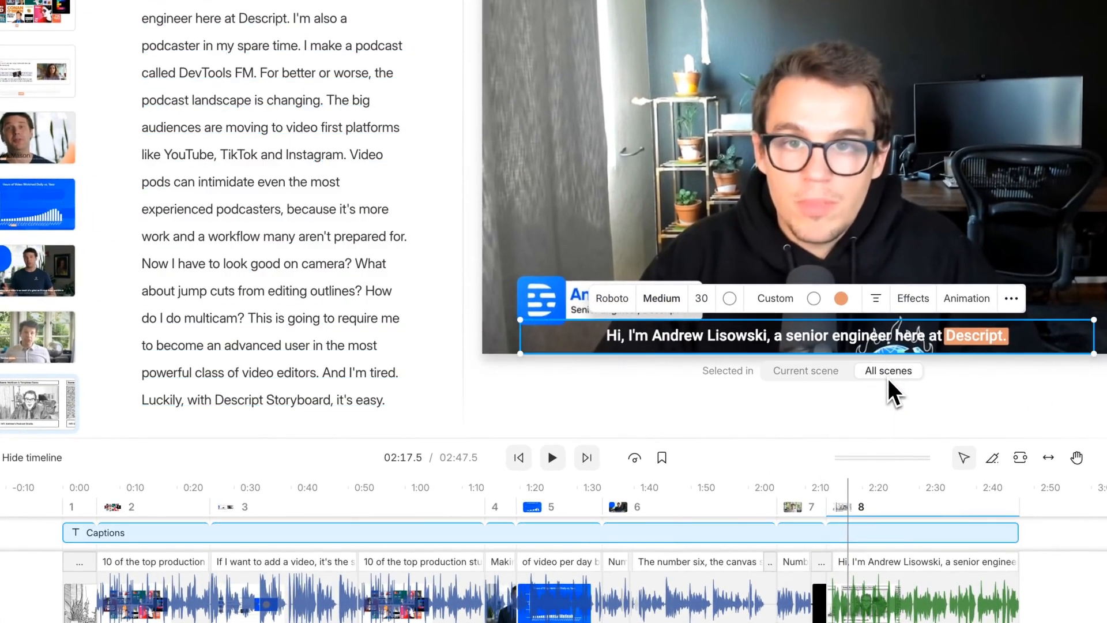
pyautogui.click(840, 298)
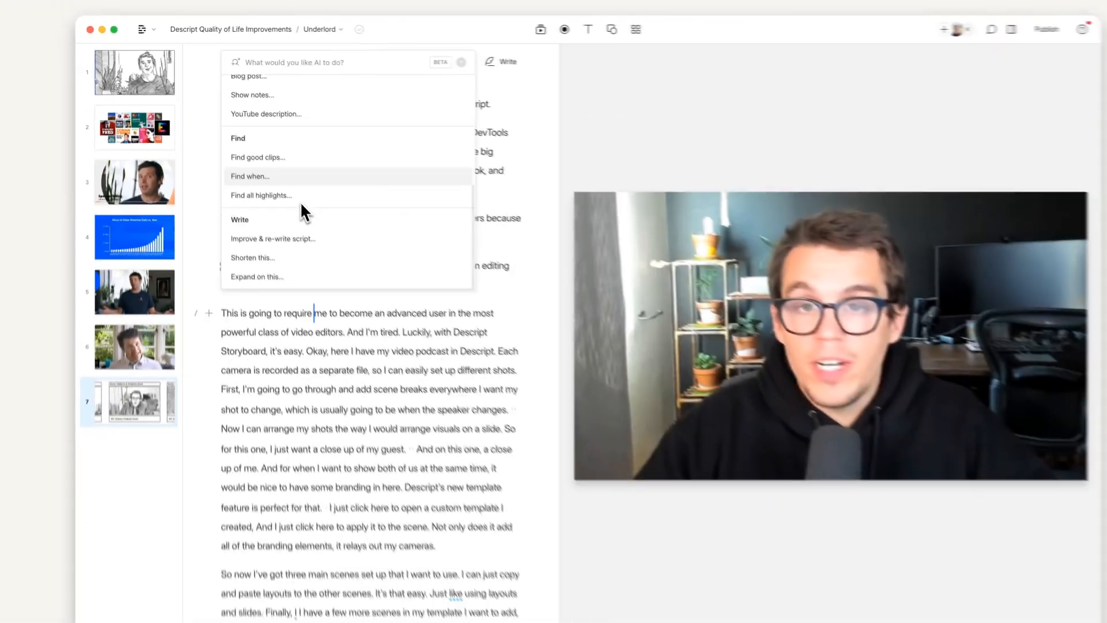
# - Open the Underlord panel and start setting up AI short clips, choosing the clip count
pyautogui.click(1042, 123)
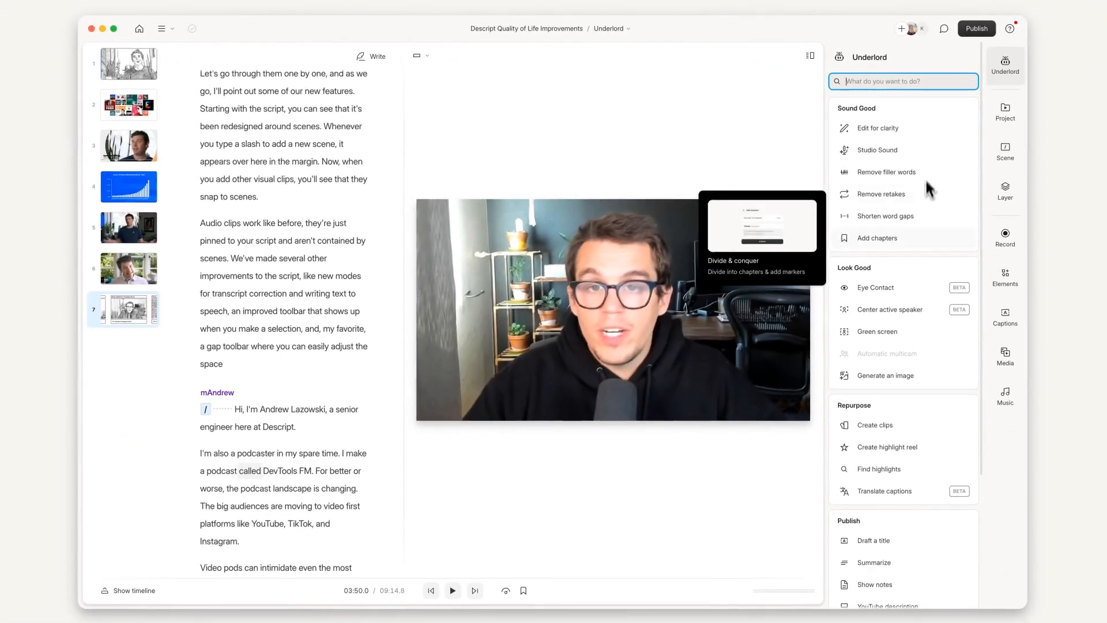
pyautogui.click(874, 424)
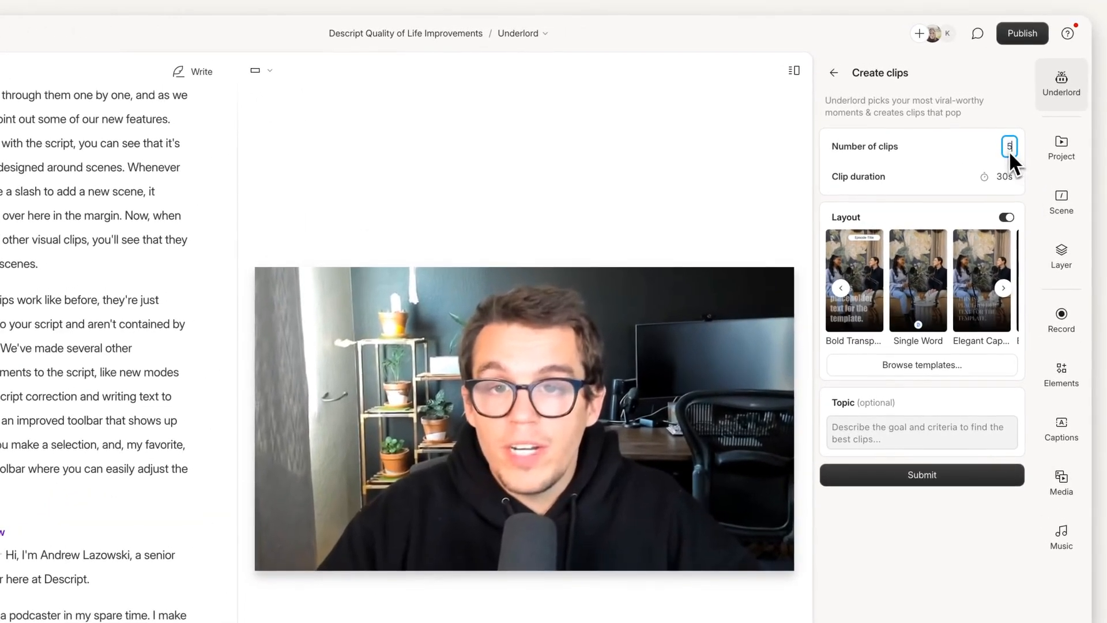
pyautogui.click(921, 474)
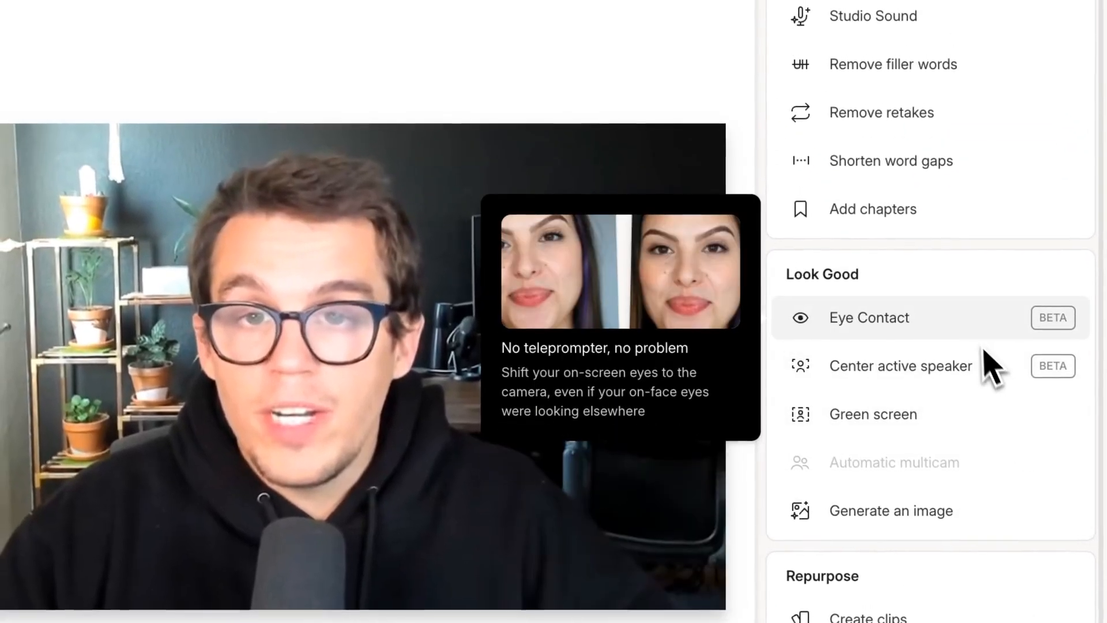
pyautogui.click(869, 317)
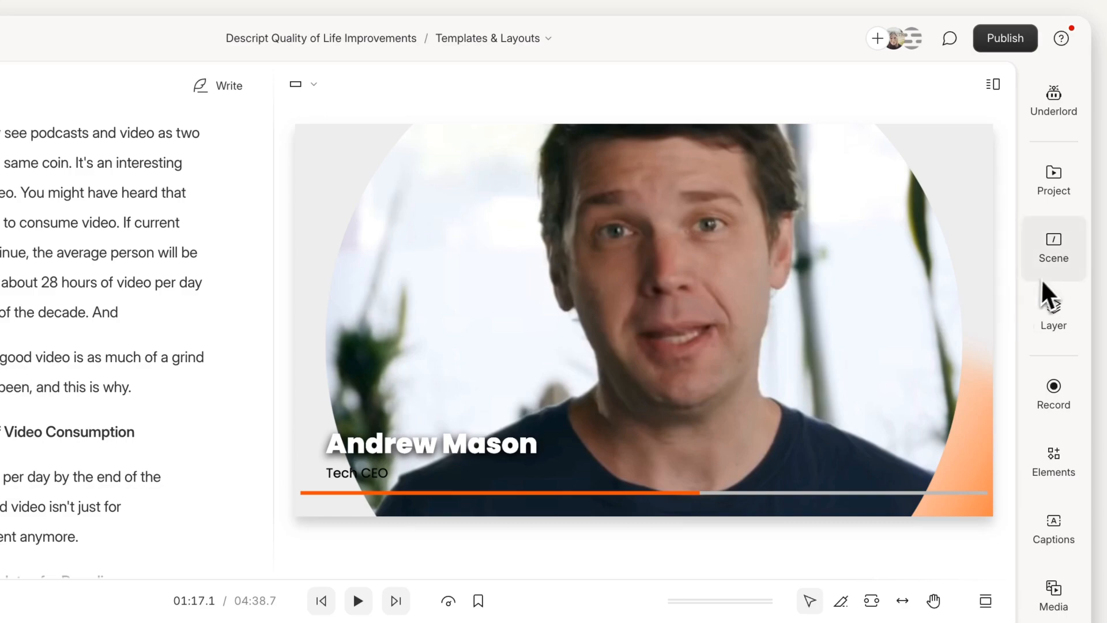
# - Apply the List and then Audiogram templates to scene 4, then reopen the picker
pyautogui.click(1053, 248)
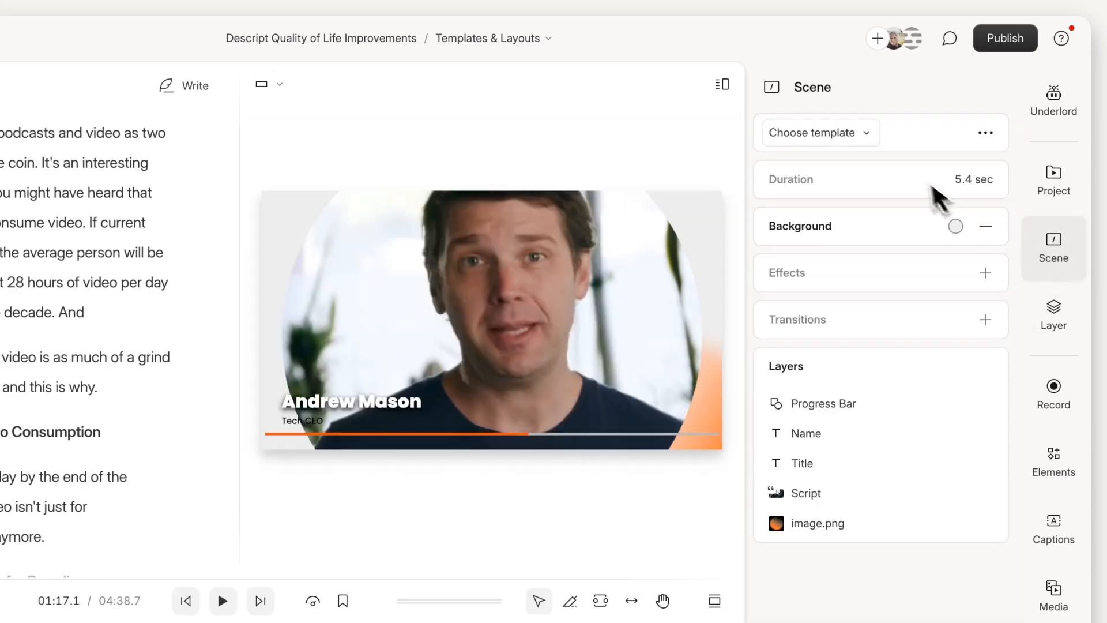
pyautogui.click(818, 132)
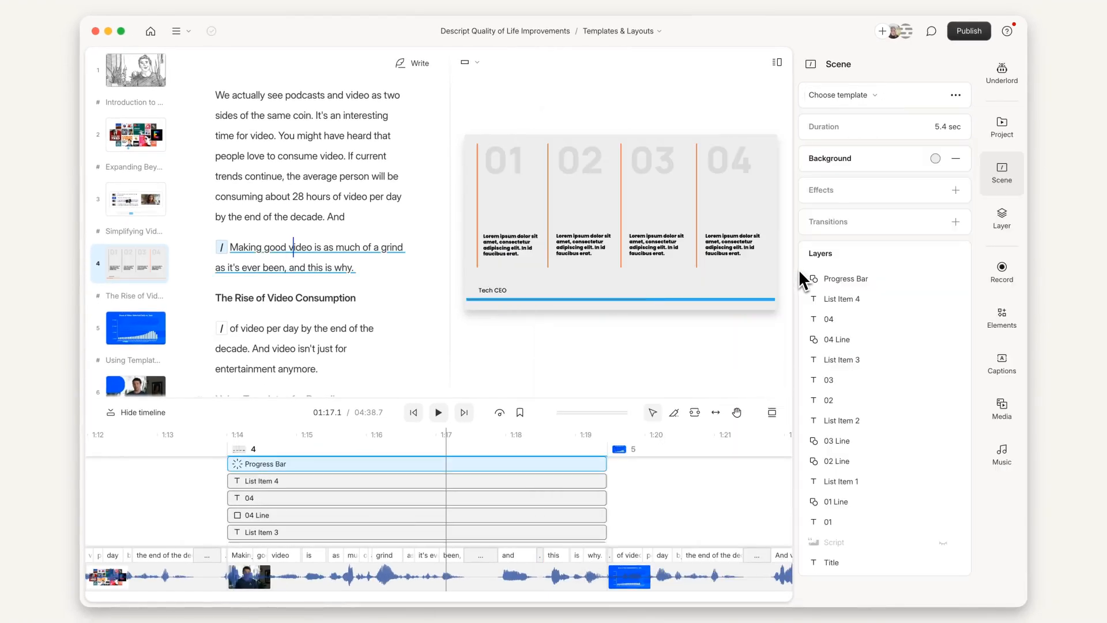
pyautogui.click(842, 95)
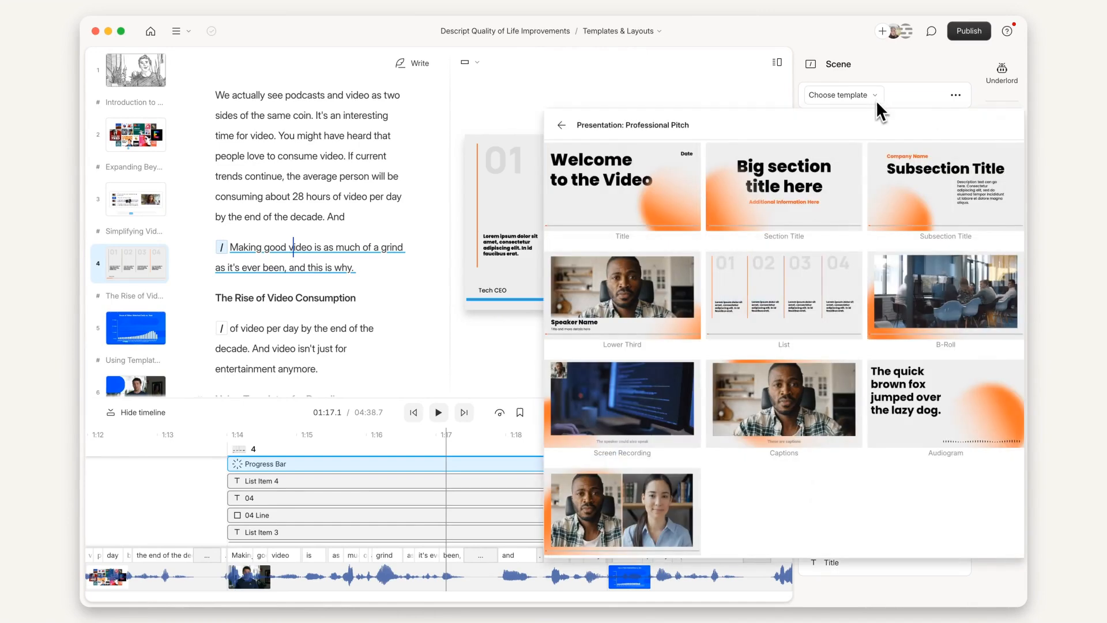
pyautogui.click(782, 293)
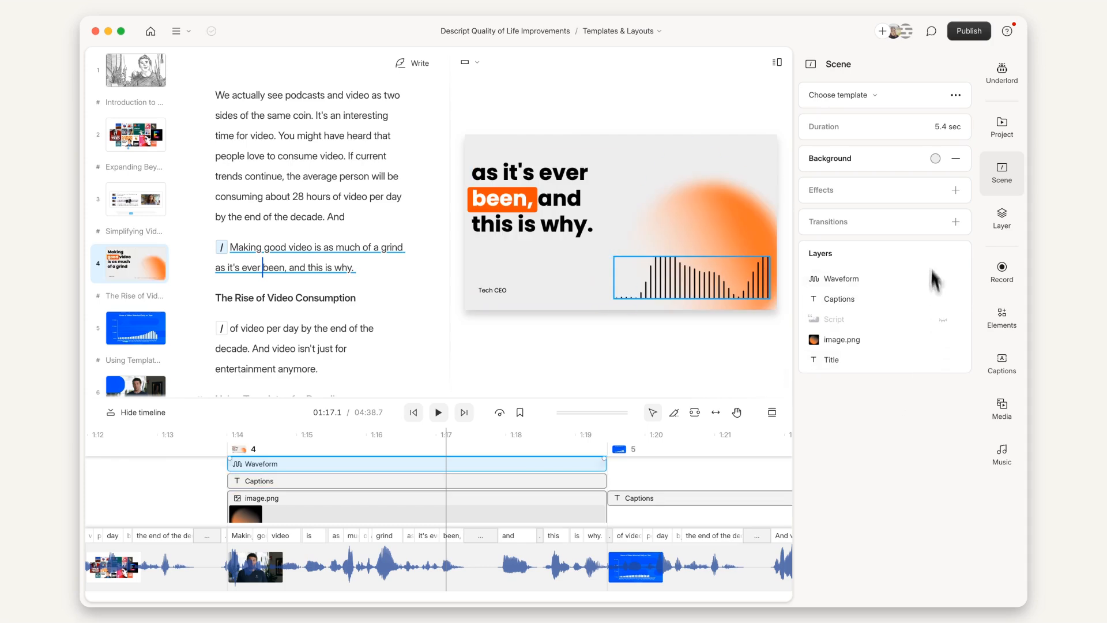
pyautogui.click(839, 95)
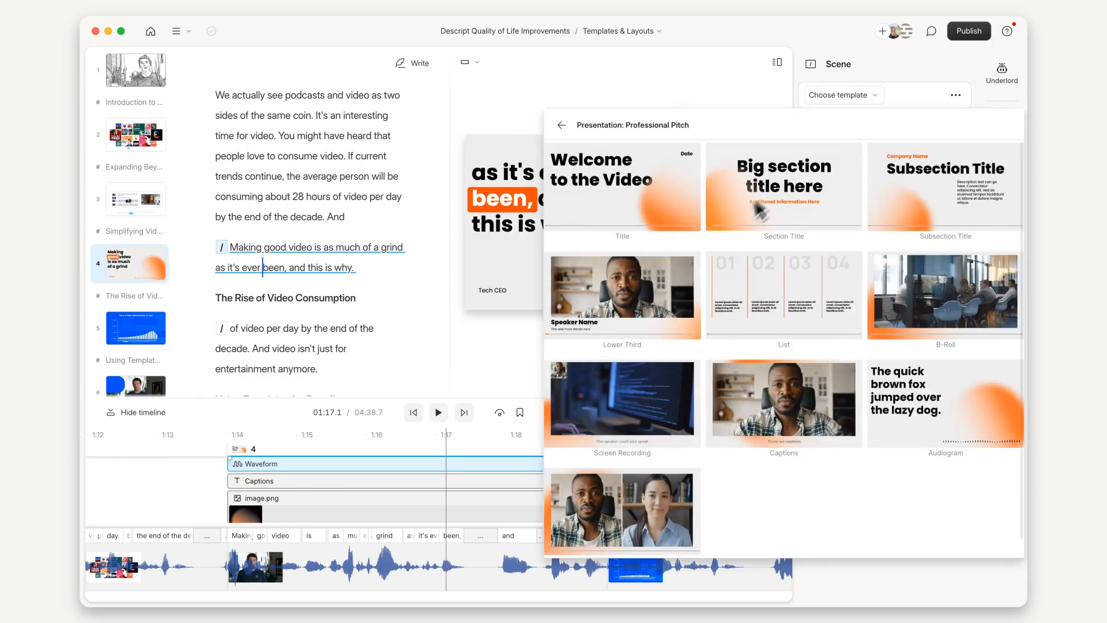
pyautogui.click(622, 292)
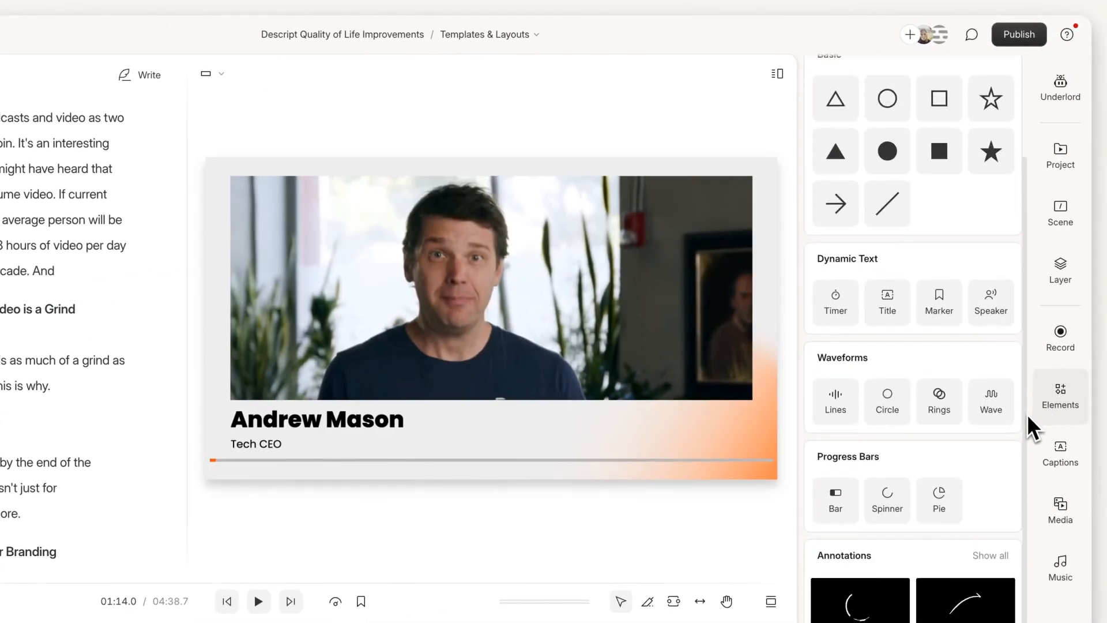
# - Scroll through the elements library, then bring up scene 4's context menu
pyautogui.scroll(-3)
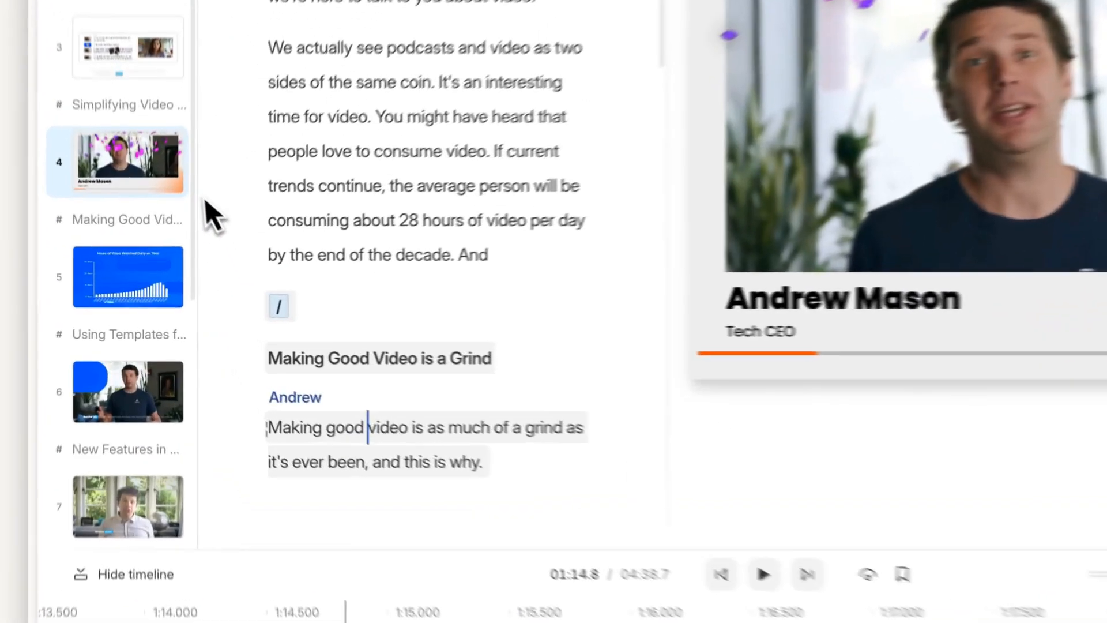
pyautogui.rightClick(117, 160)
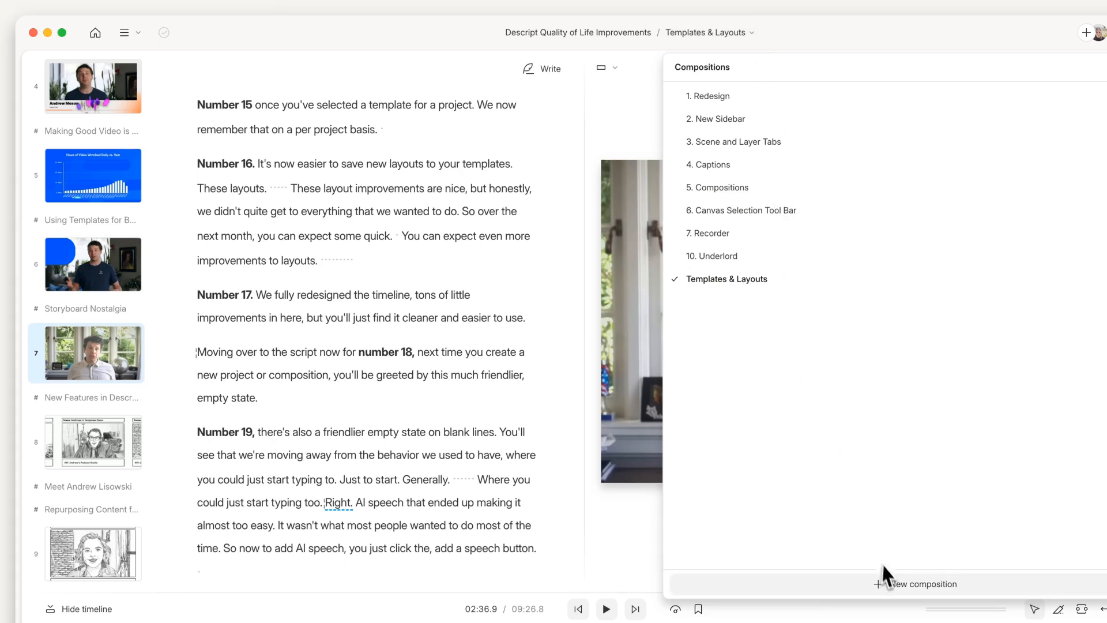
# - Start a new composition from the composition name menu
pyautogui.click(923, 583)
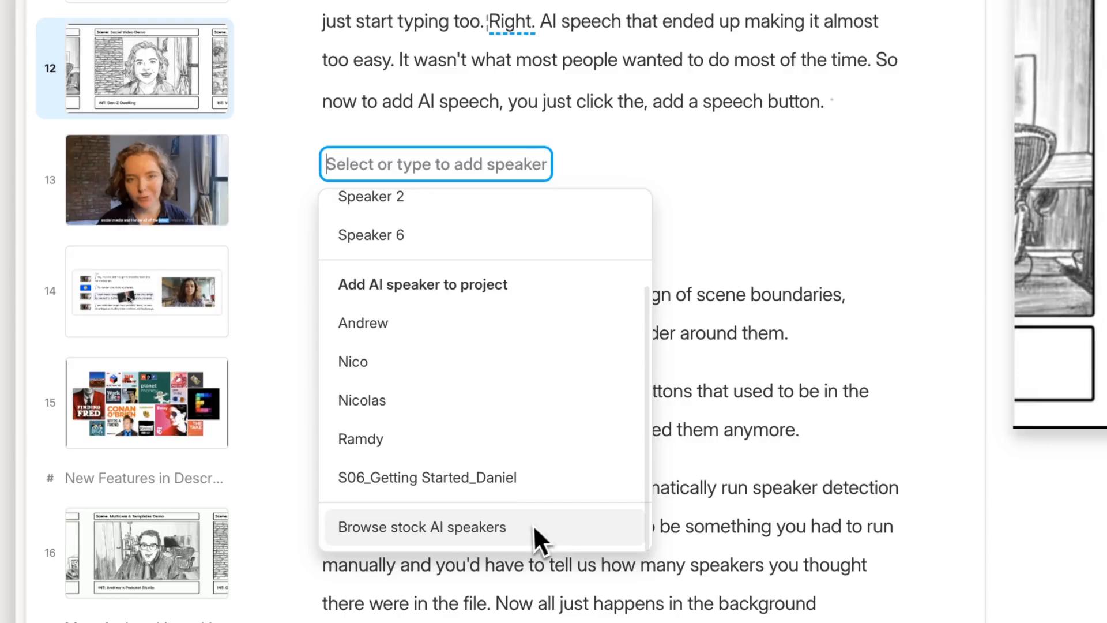
# - Add Malcolm's stock AI line: 'Don't forget to browse our library of over 20 stock voices!'
pyautogui.click(422, 526)
pyautogui.write('D')
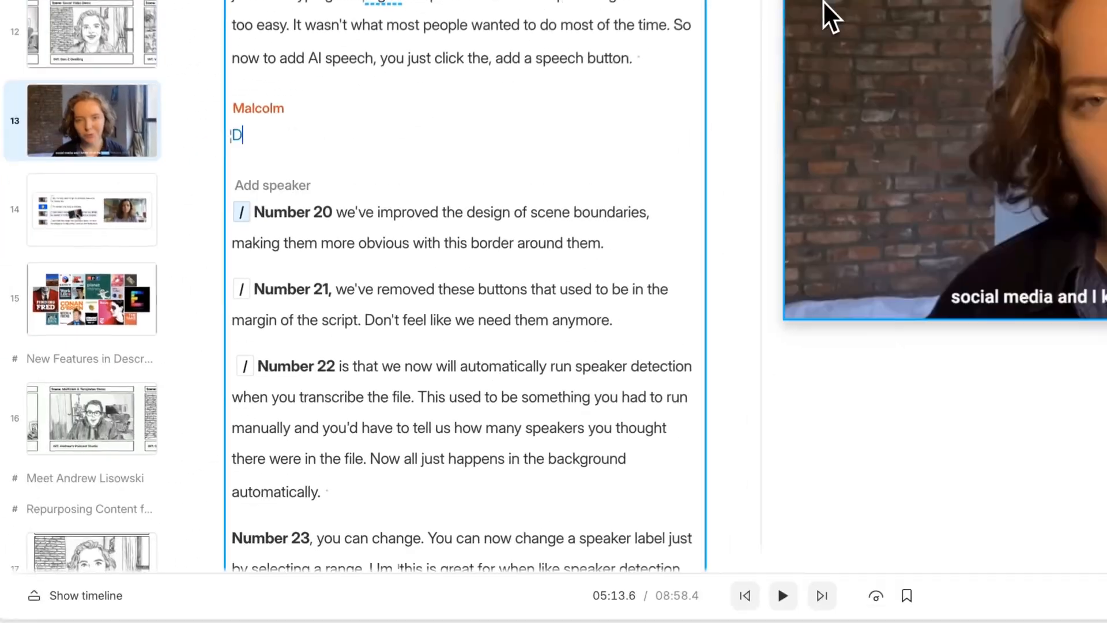
pyautogui.write("on't forget to browse")
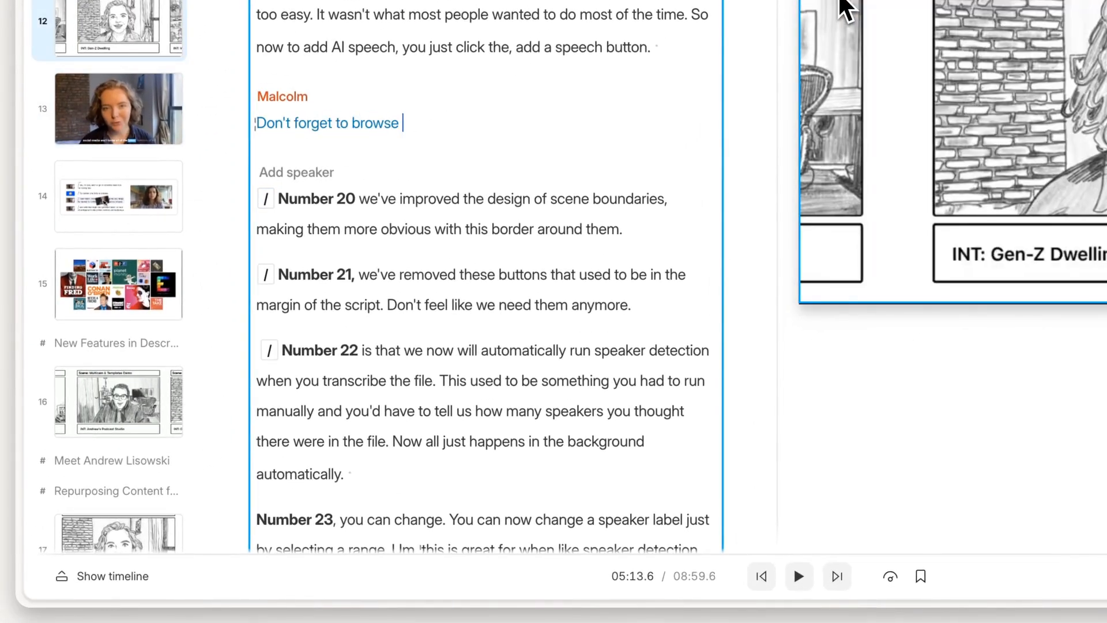
pyautogui.write('our library of over 20 stoc')
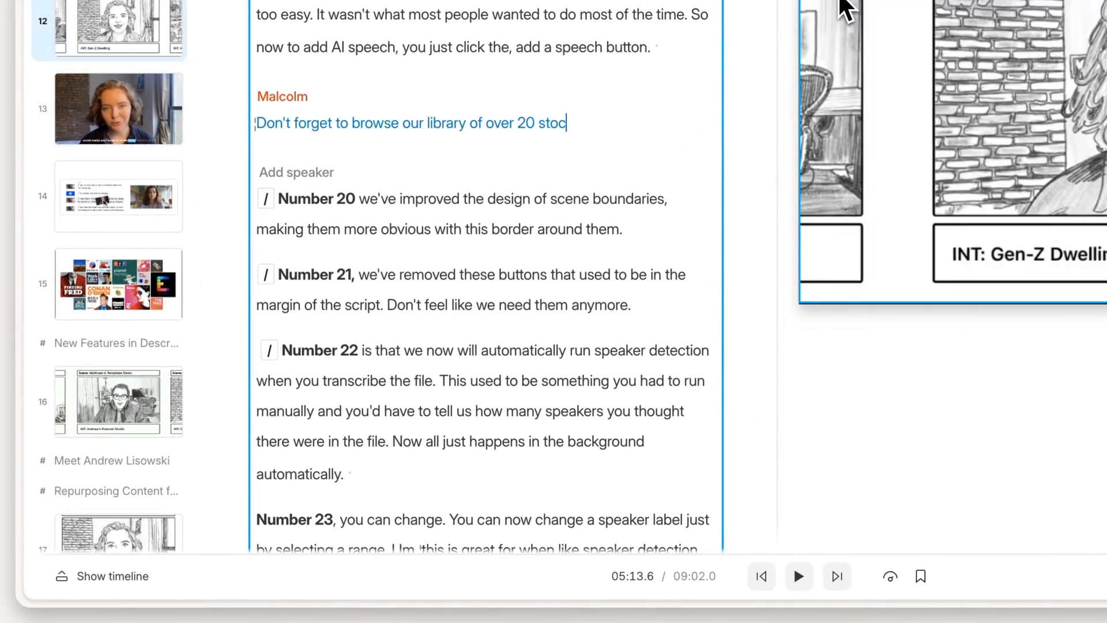
pyautogui.write('k voices!')
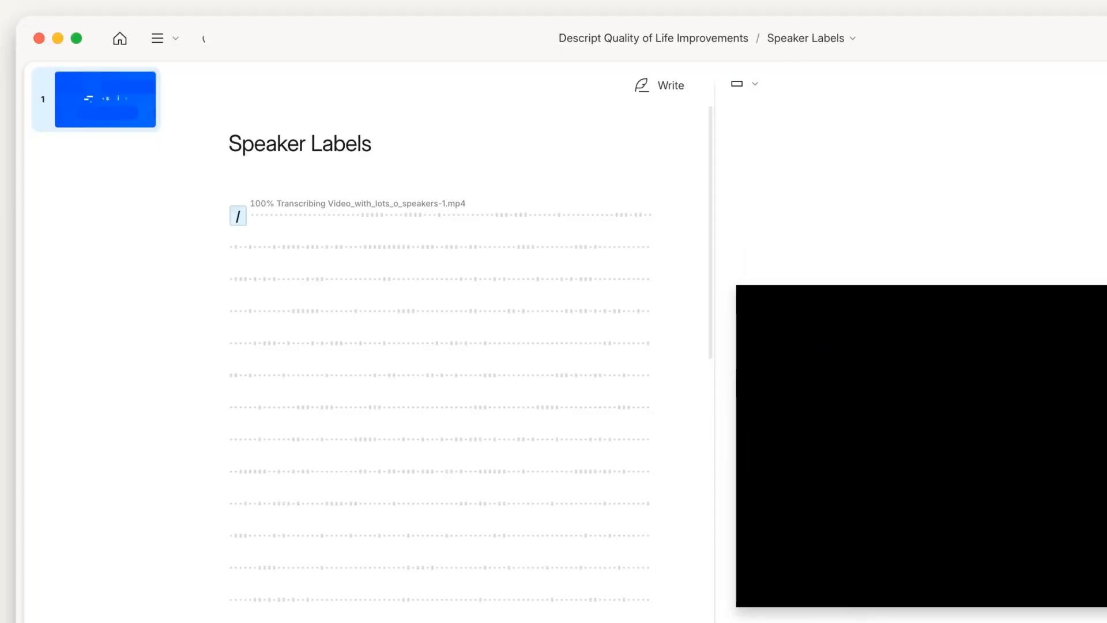
# - Rename Speaker 7 to Andrew and reassign the wrap-up paragraph to Christiana
pyautogui.click(257, 217)
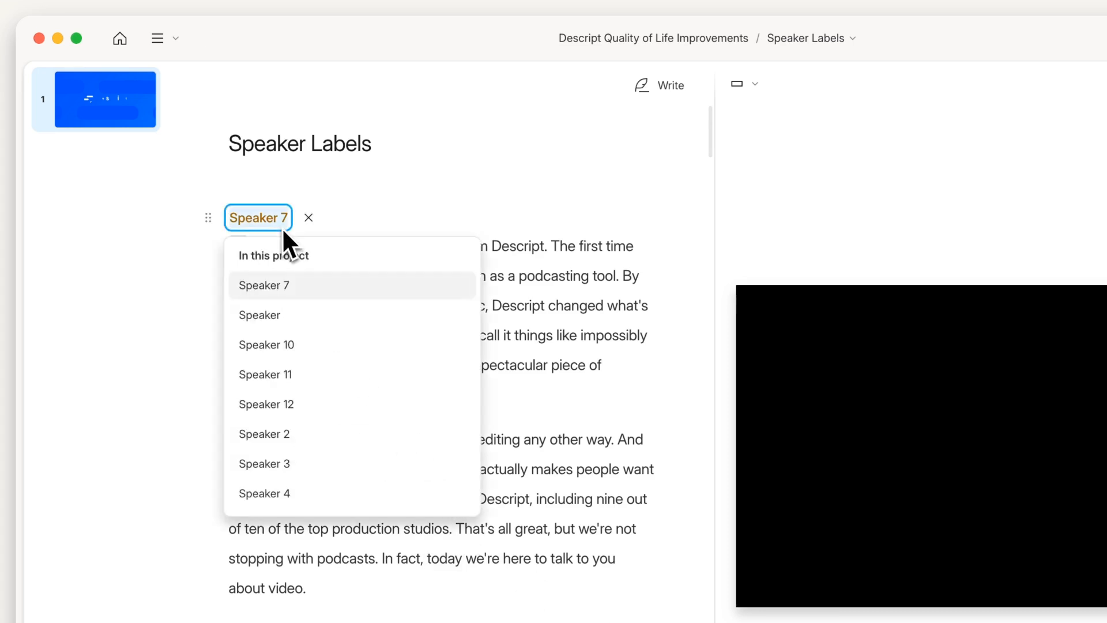
pyautogui.write('Andrew')
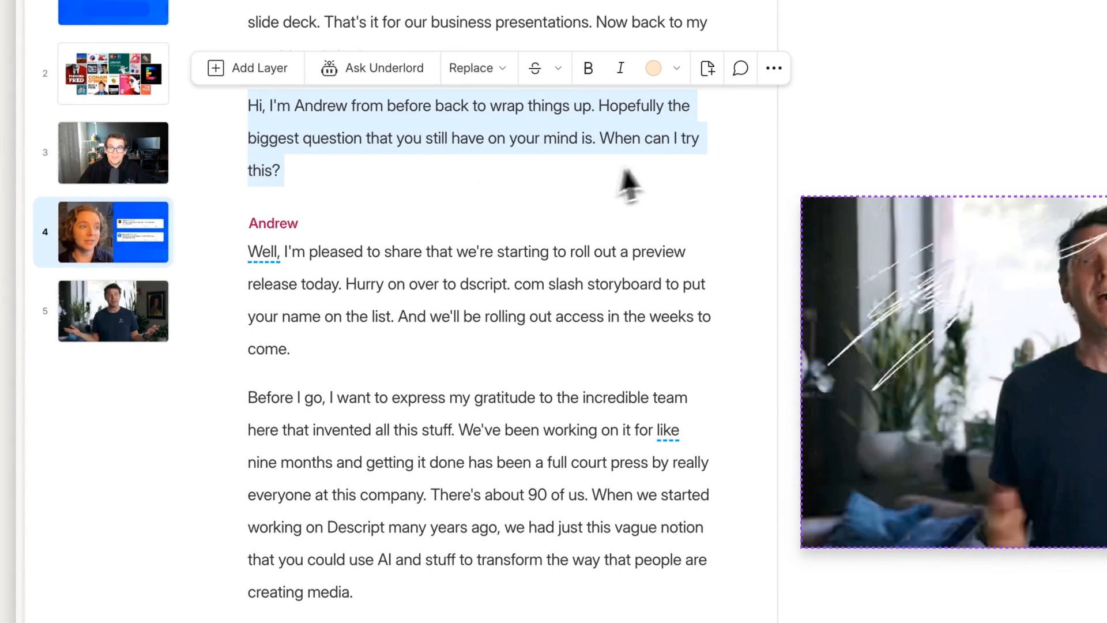
pyautogui.click(773, 68)
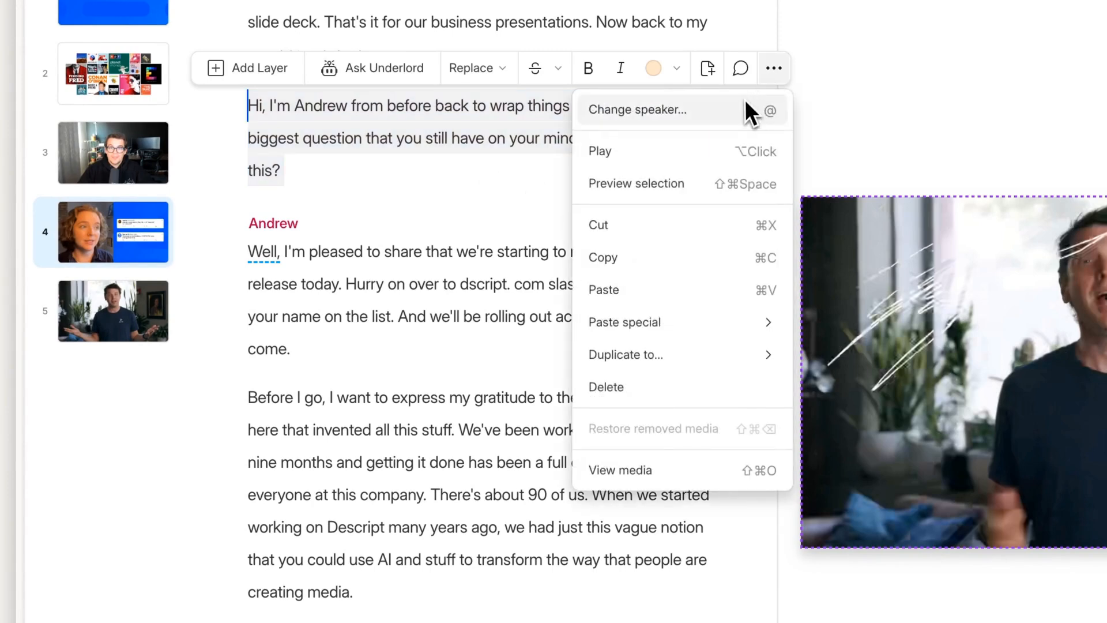
pyautogui.click(636, 110)
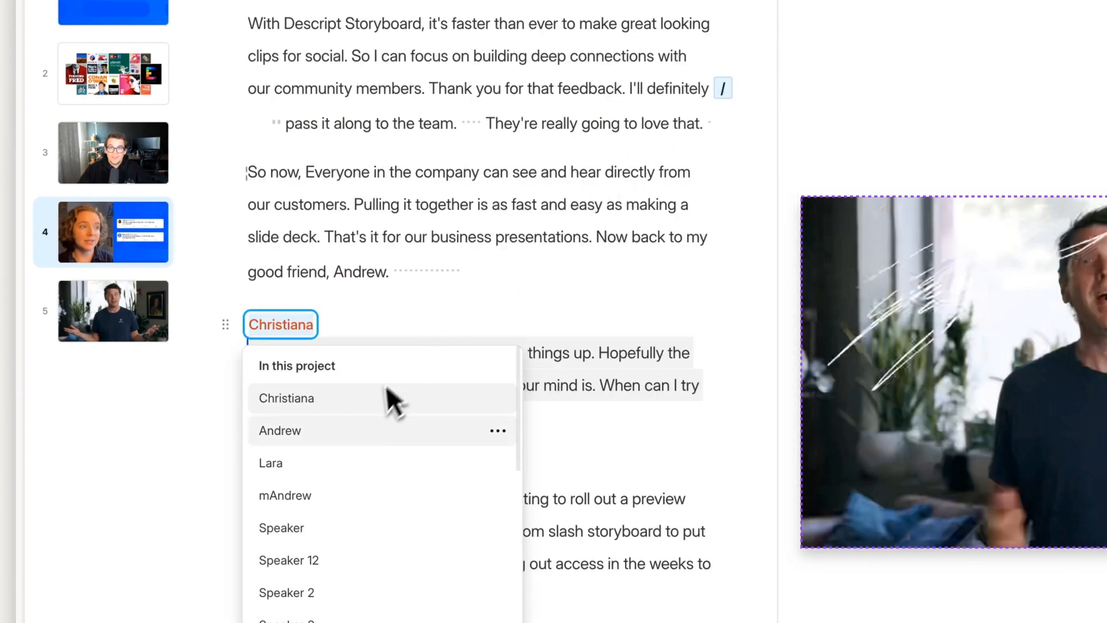
pyautogui.click(279, 430)
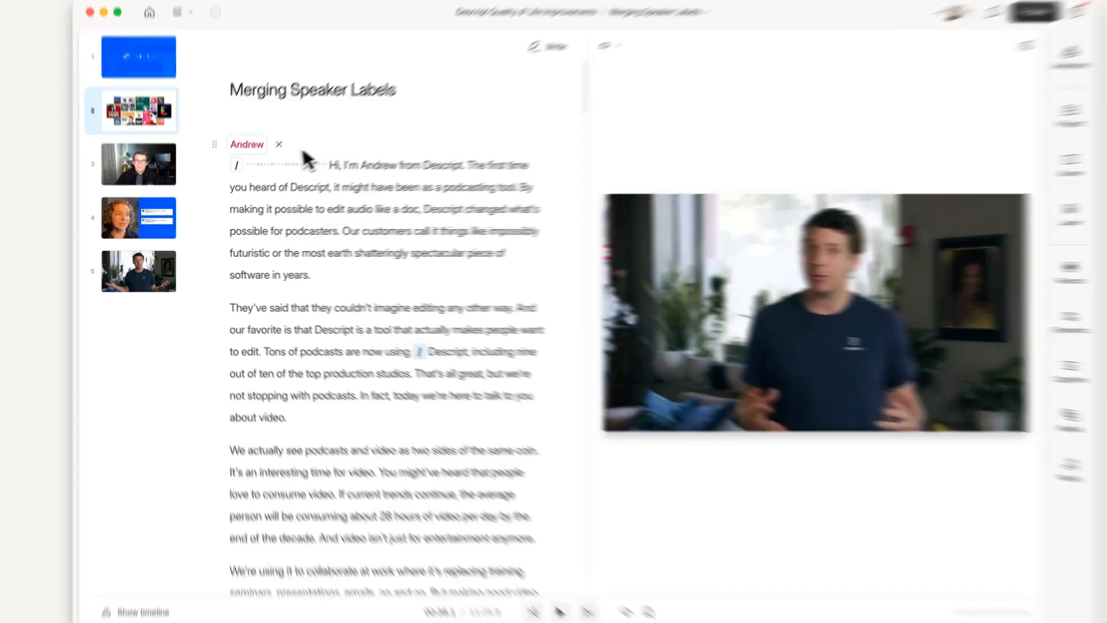
# - Change the Andrew speaker label's name to Andy
pyautogui.click(246, 144)
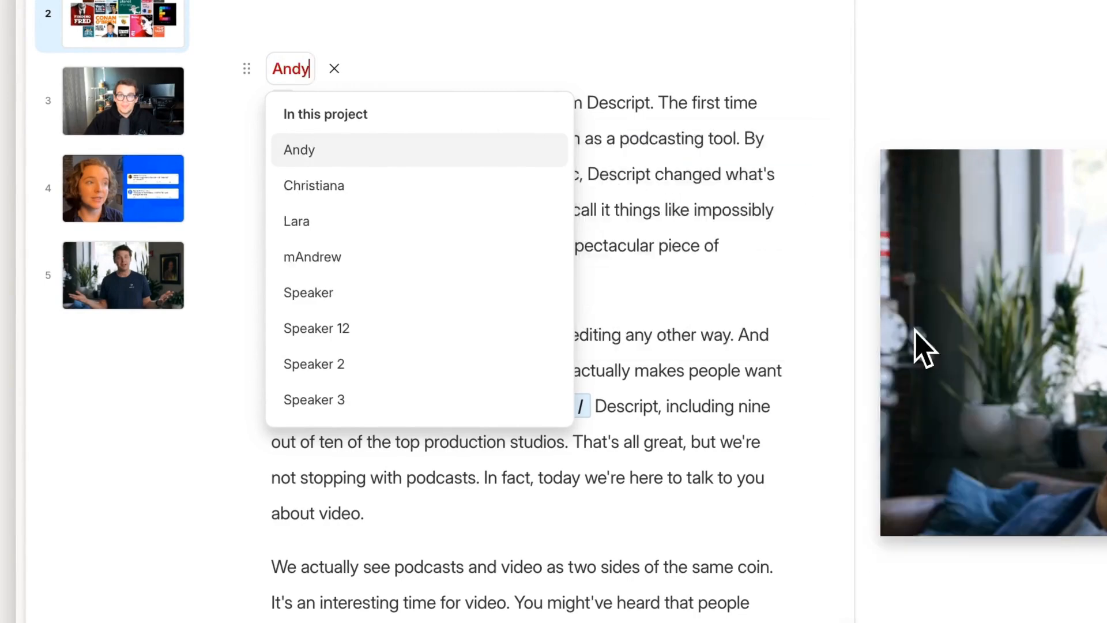
pyautogui.click(944, 118)
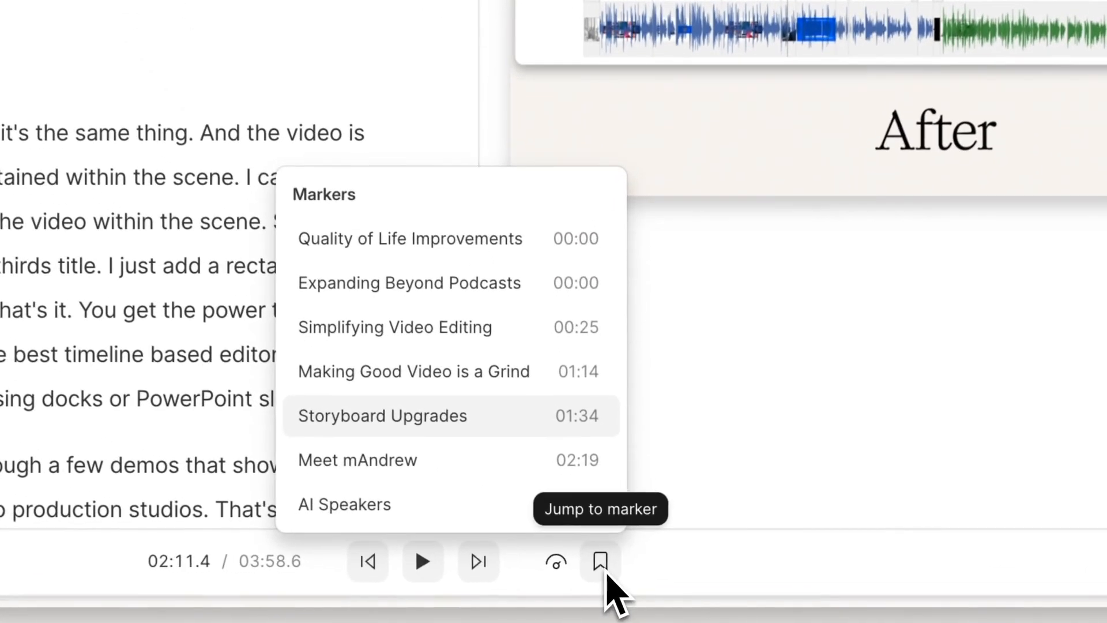
# - Jump playback to the 'Making Good Video is a Grind' marker at 1:14
pyautogui.click(412, 371)
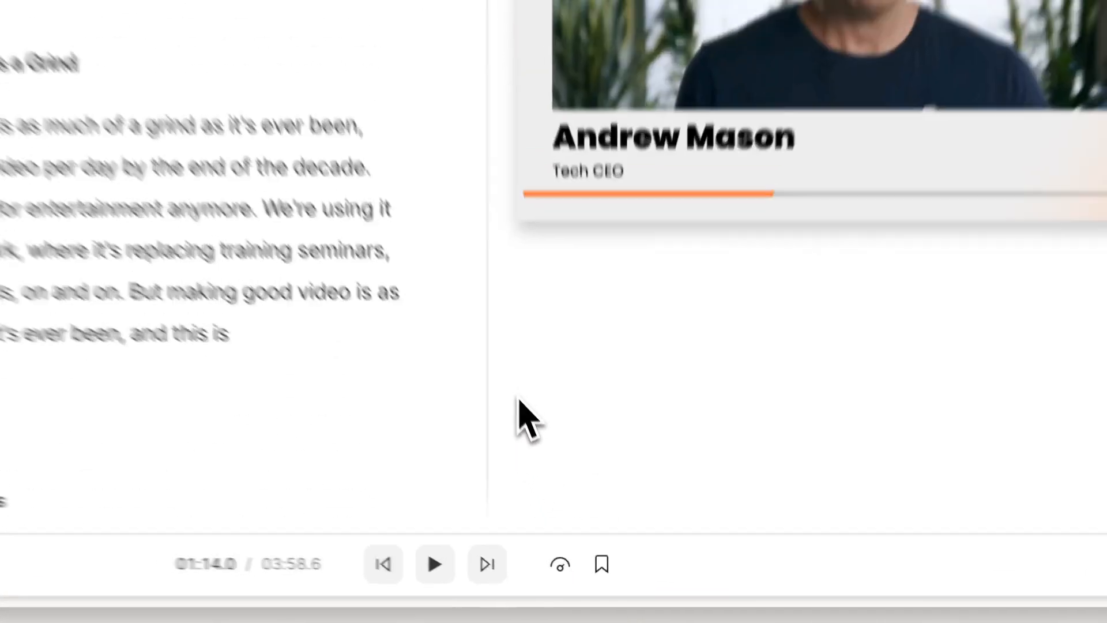